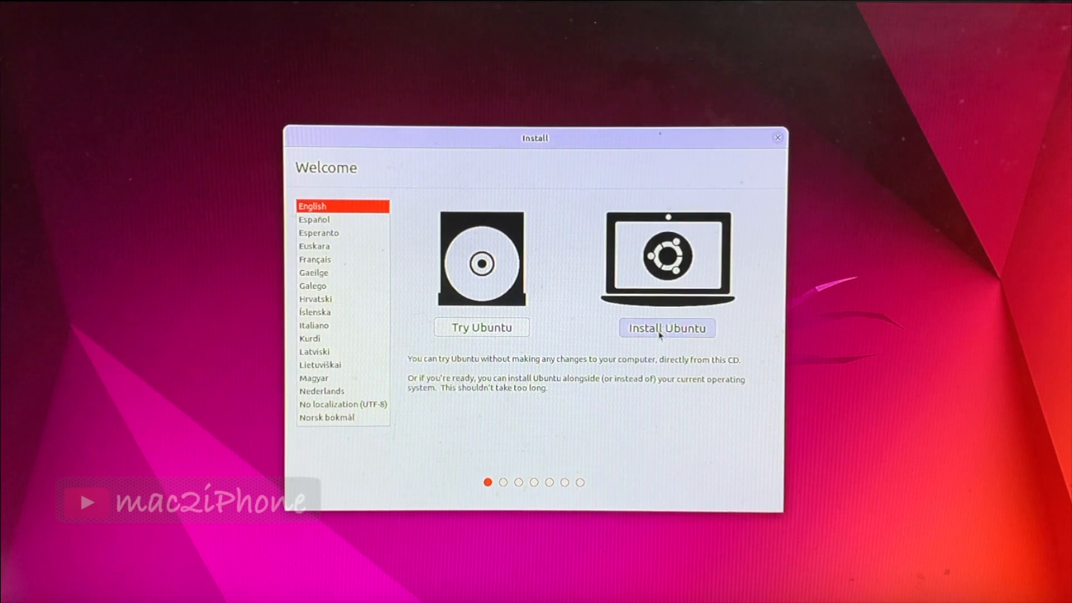
# Begin installing with English (US) keyboard, normal installation and third-party software included
pyautogui.click(667, 328)
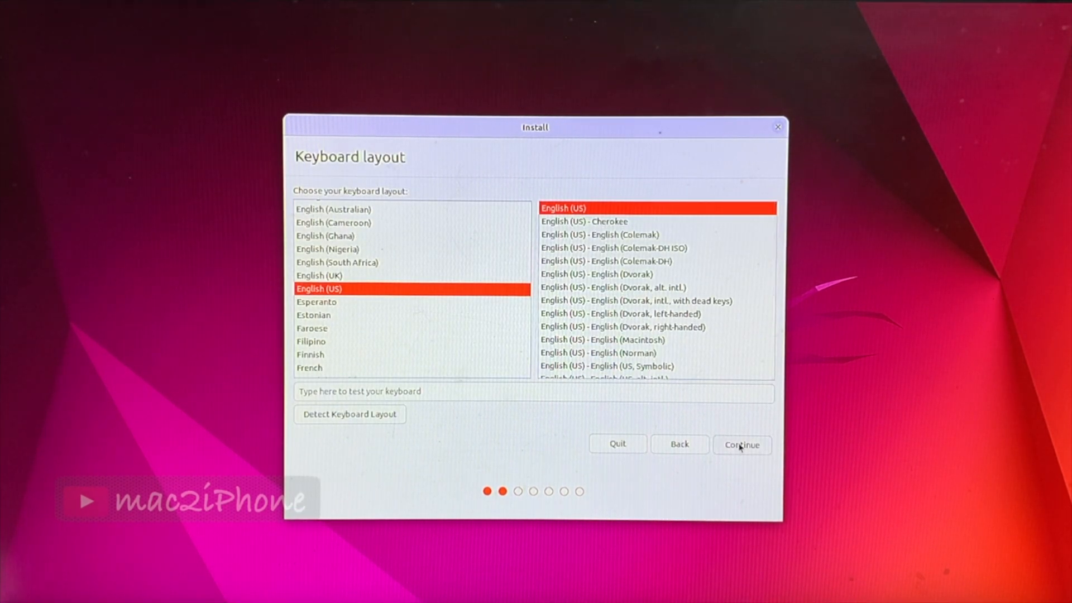
pyautogui.moveTo(697, 396)
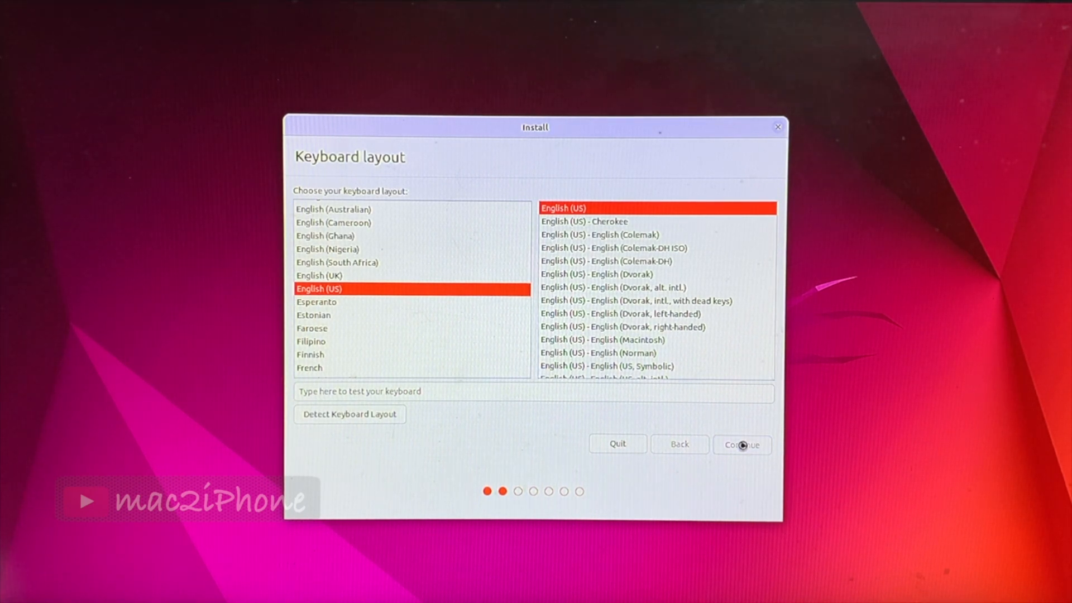
pyautogui.click(742, 445)
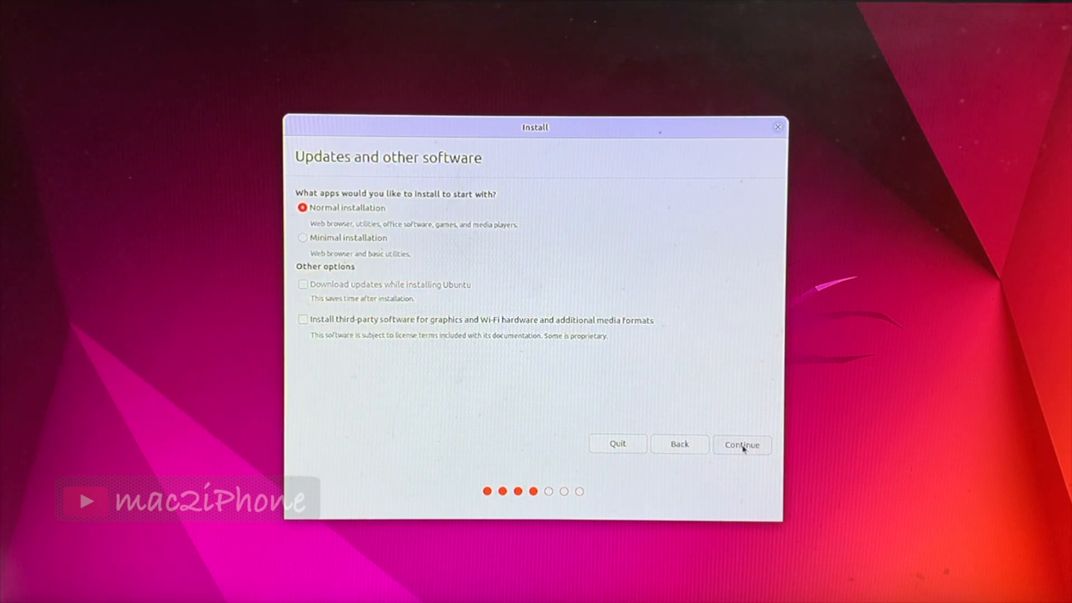
pyautogui.moveTo(581, 458)
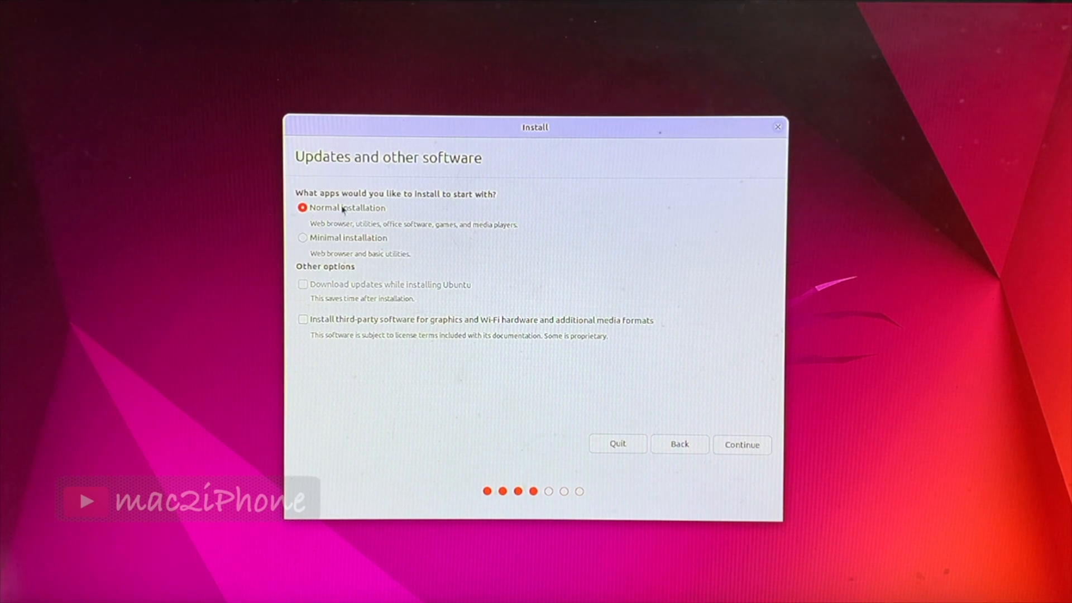
pyautogui.moveTo(451, 293)
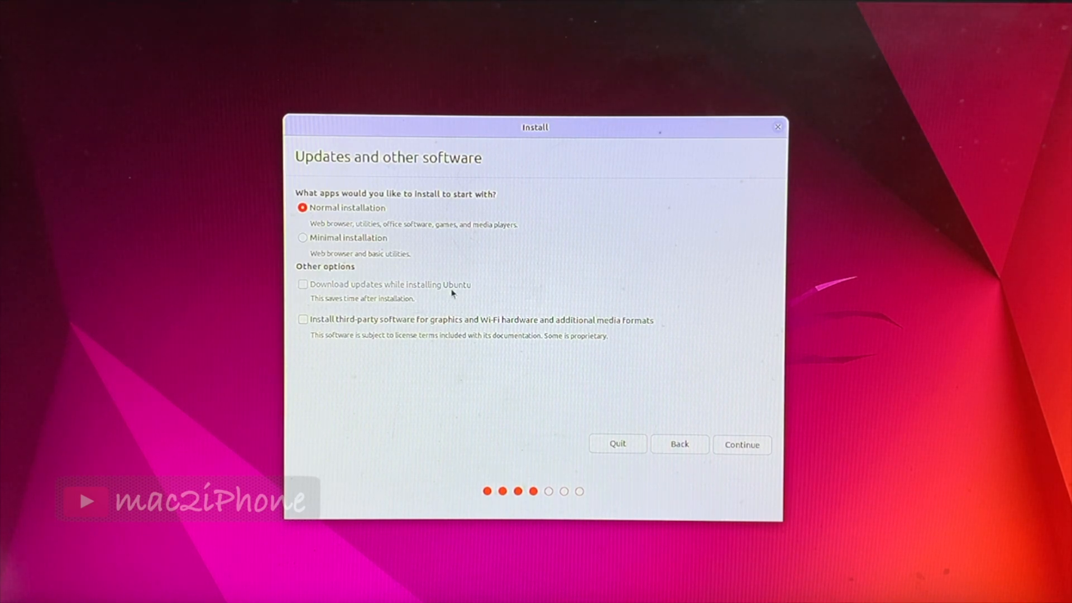
pyautogui.moveTo(474, 378)
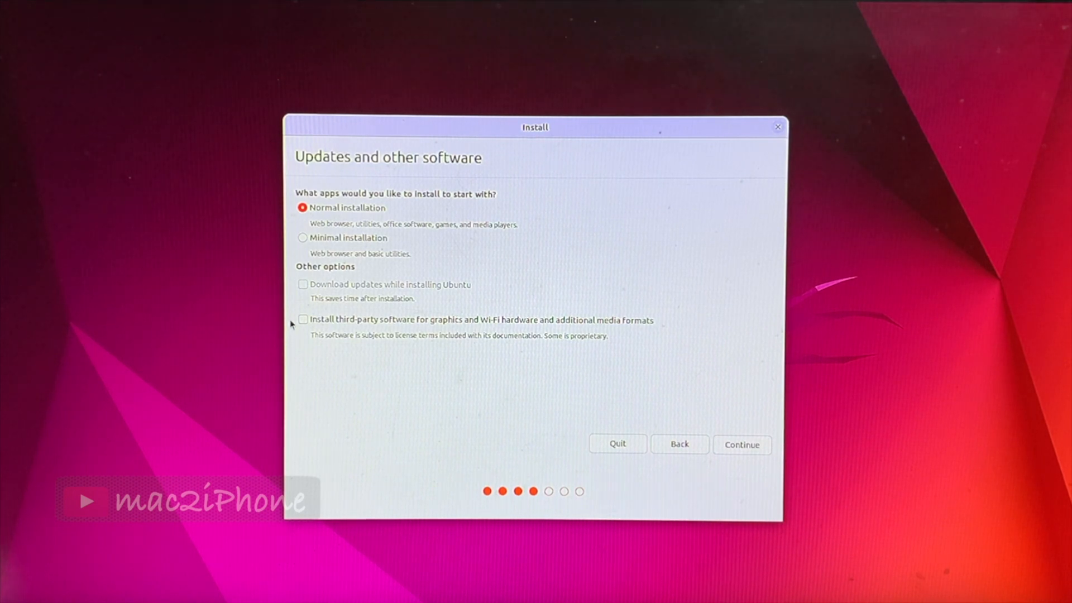
pyautogui.click(302, 320)
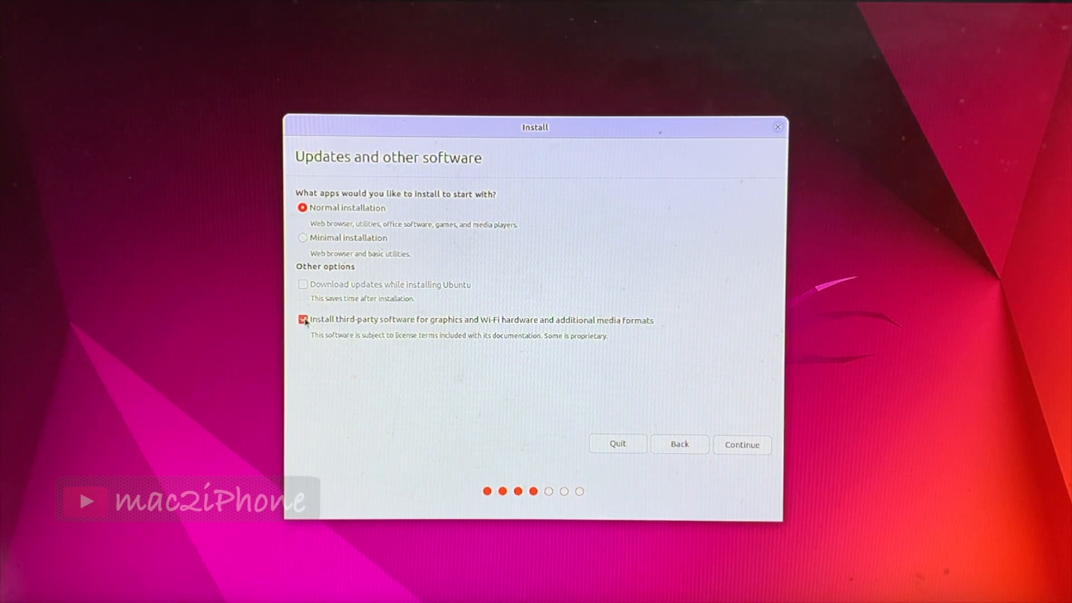
pyautogui.click(303, 319)
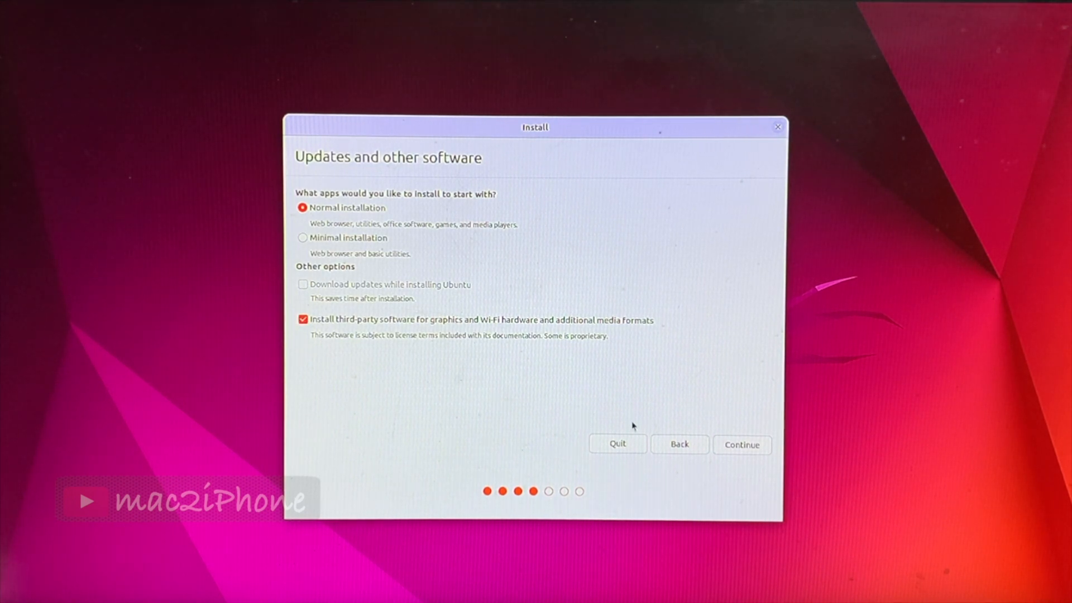
pyautogui.click(741, 445)
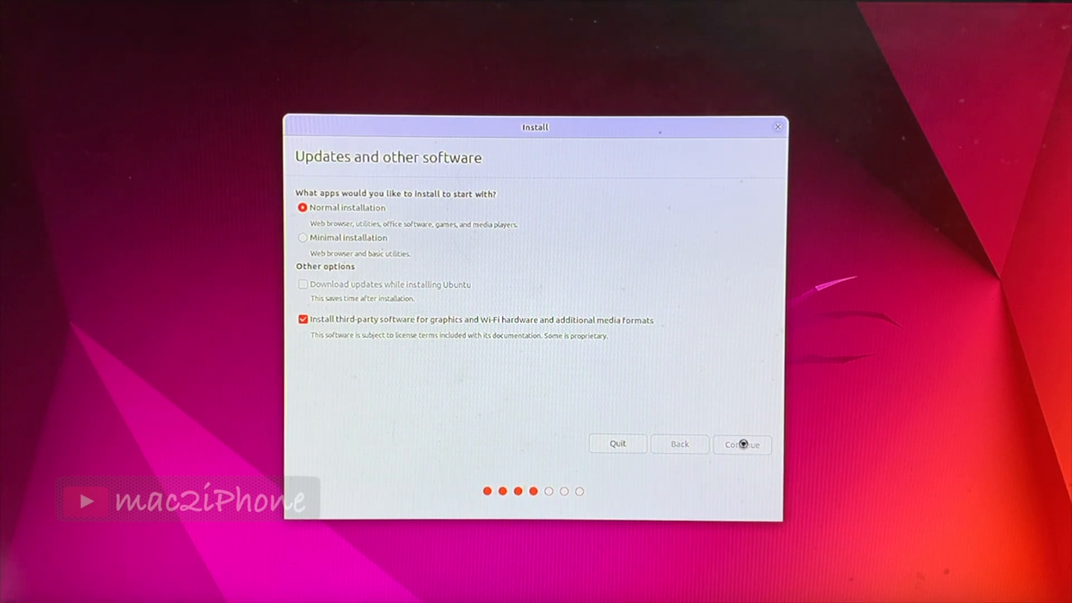
pyautogui.click(741, 445)
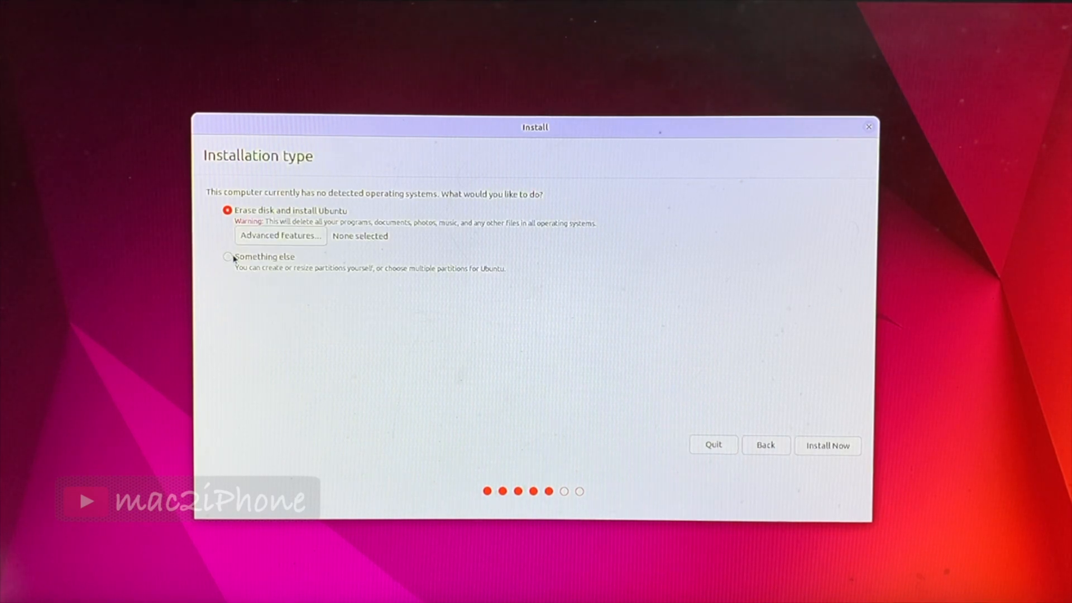
# Switch to Something else manual partitioning and delete the 35000 MB sda3 partition
pyautogui.click(228, 256)
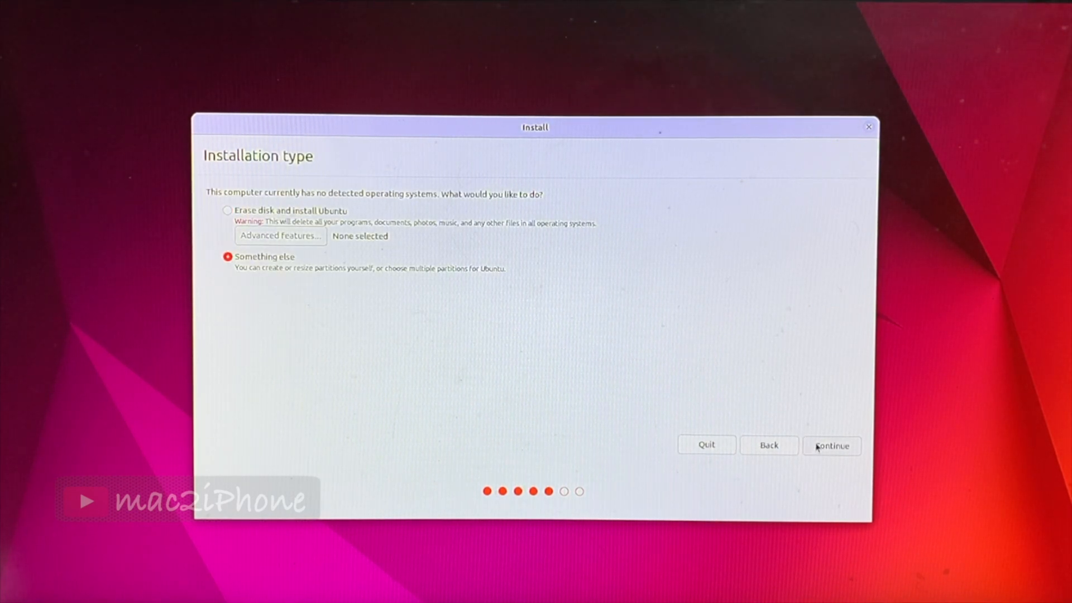
pyautogui.click(831, 445)
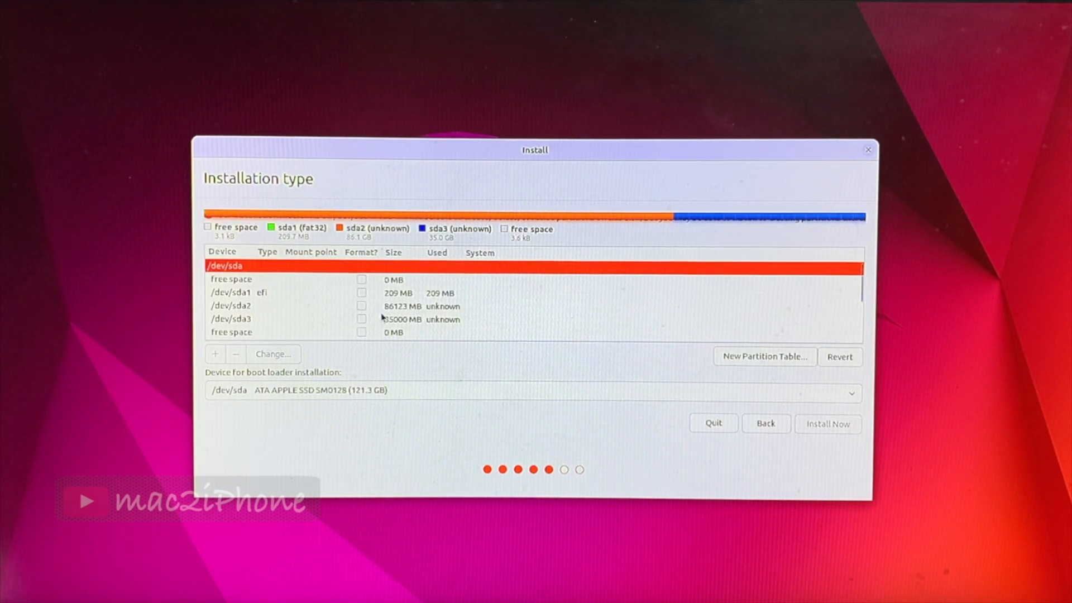
pyautogui.click(274, 320)
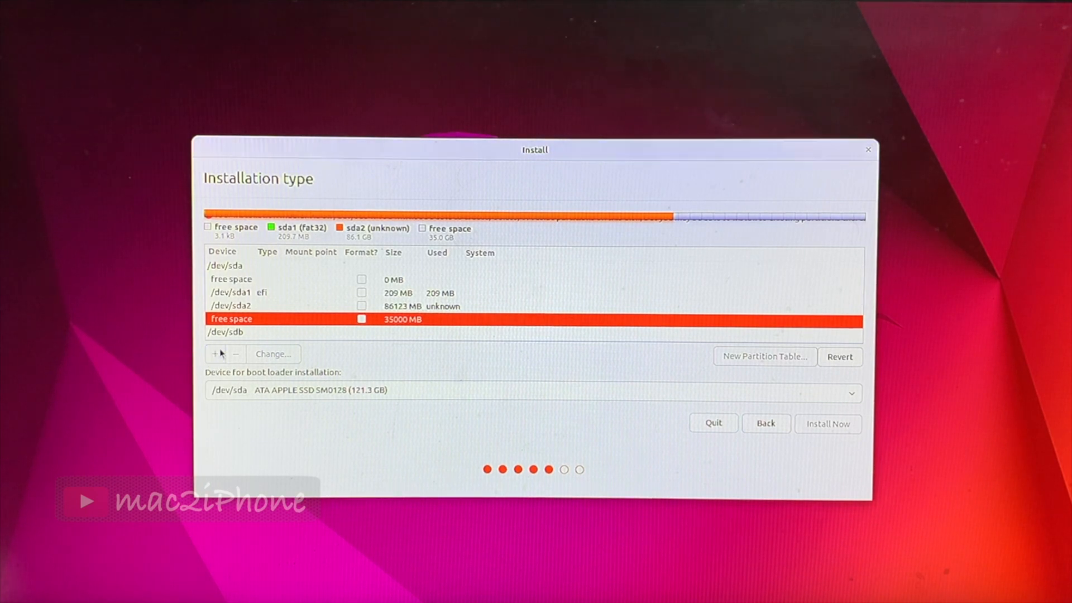
# Add a 30000 MB Ext4 journaling partition in the freed space
pyautogui.click(215, 354)
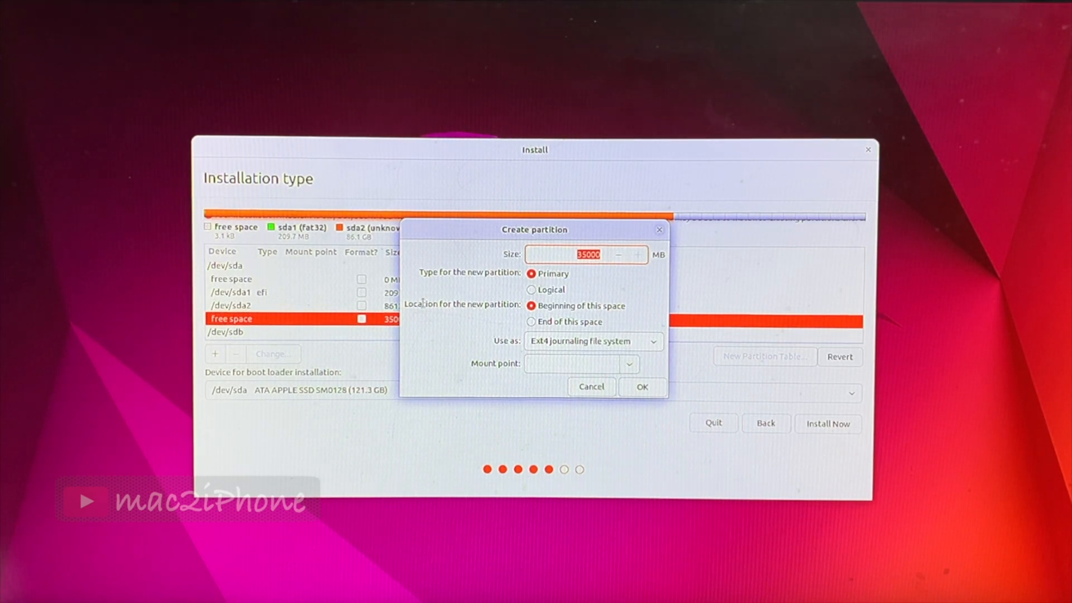
pyautogui.write('3000')
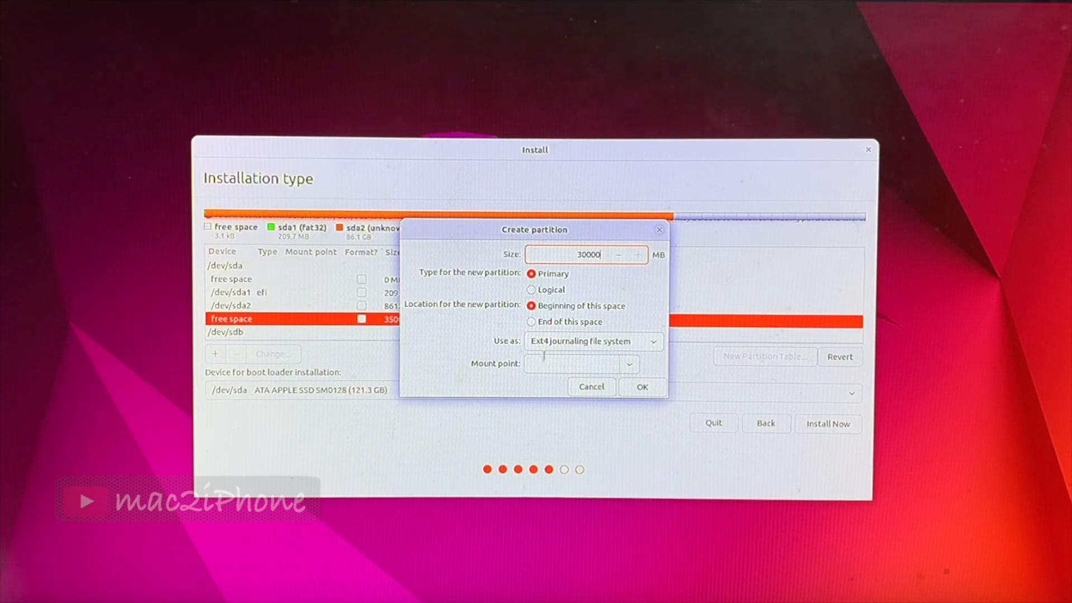
pyautogui.click(591, 341)
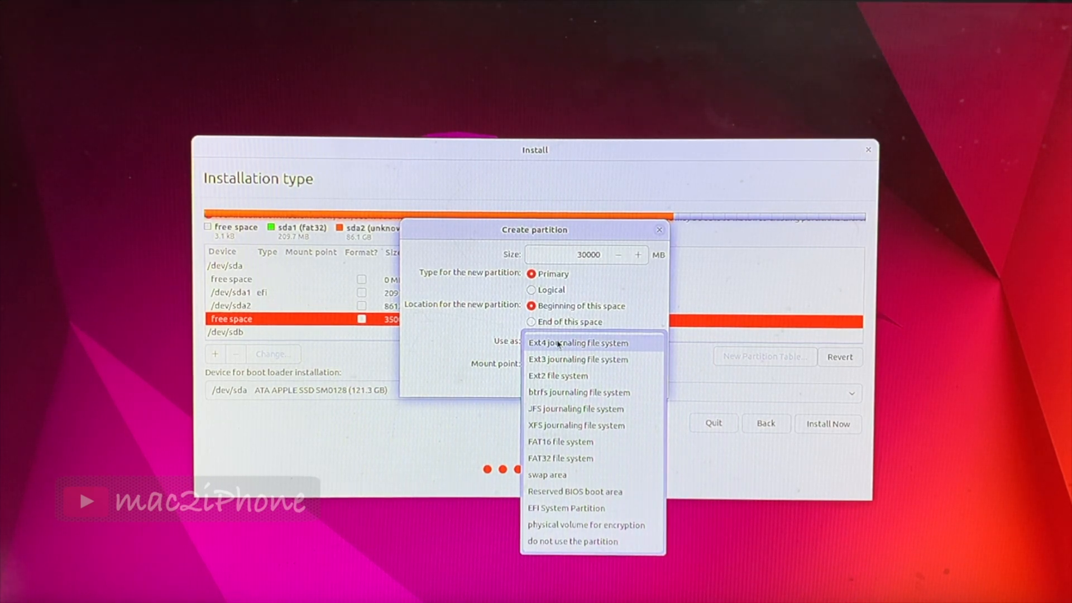
pyautogui.click(561, 343)
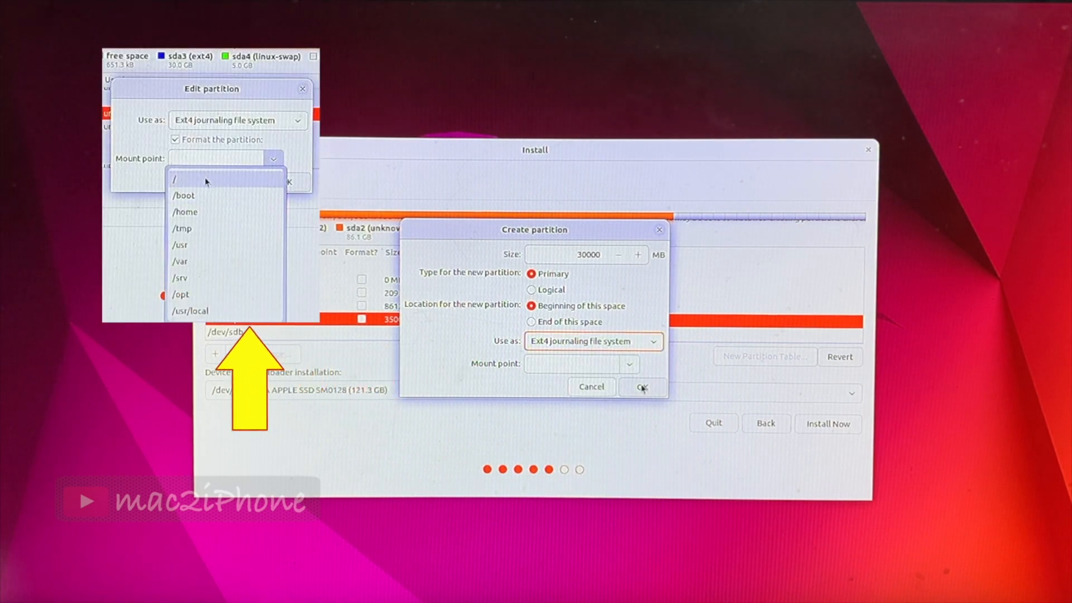
pyautogui.click(176, 179)
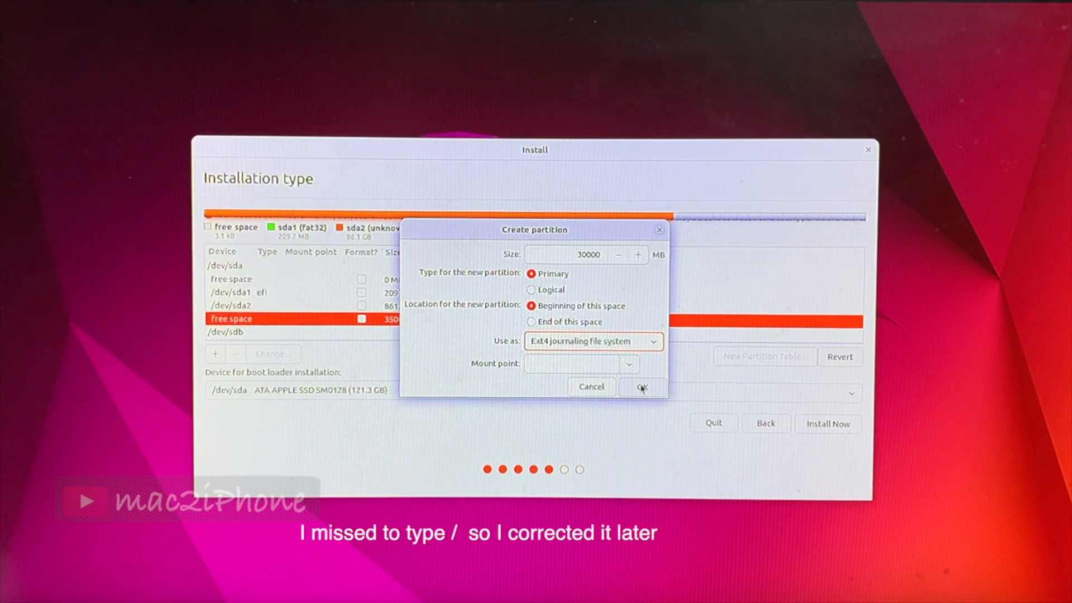
pyautogui.click(642, 387)
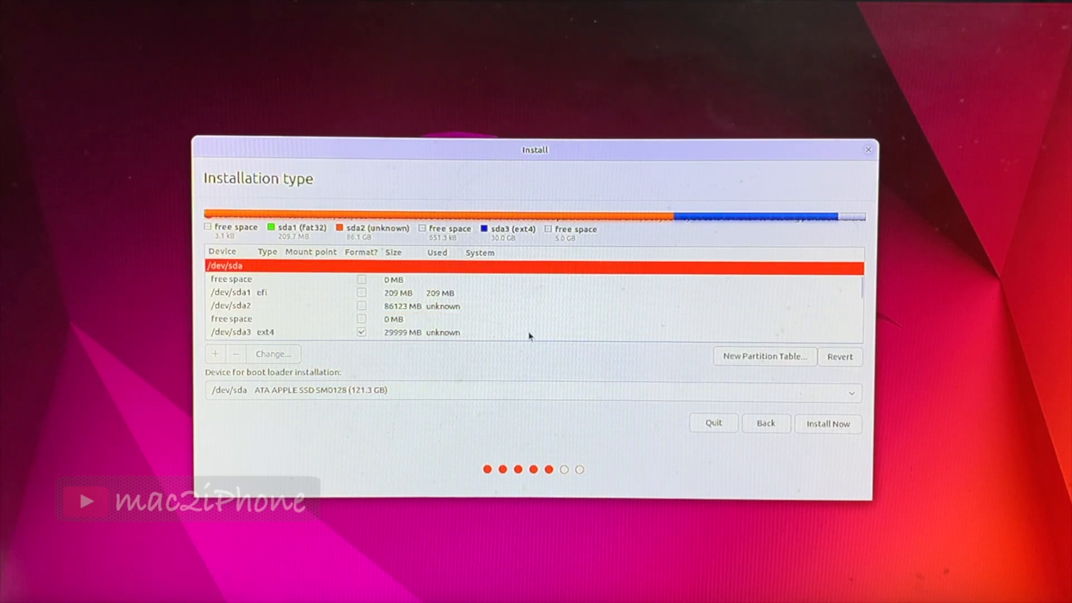
# Create the 5 GB swap partition sda4 in the remaining free space
pyautogui.scroll(-3)
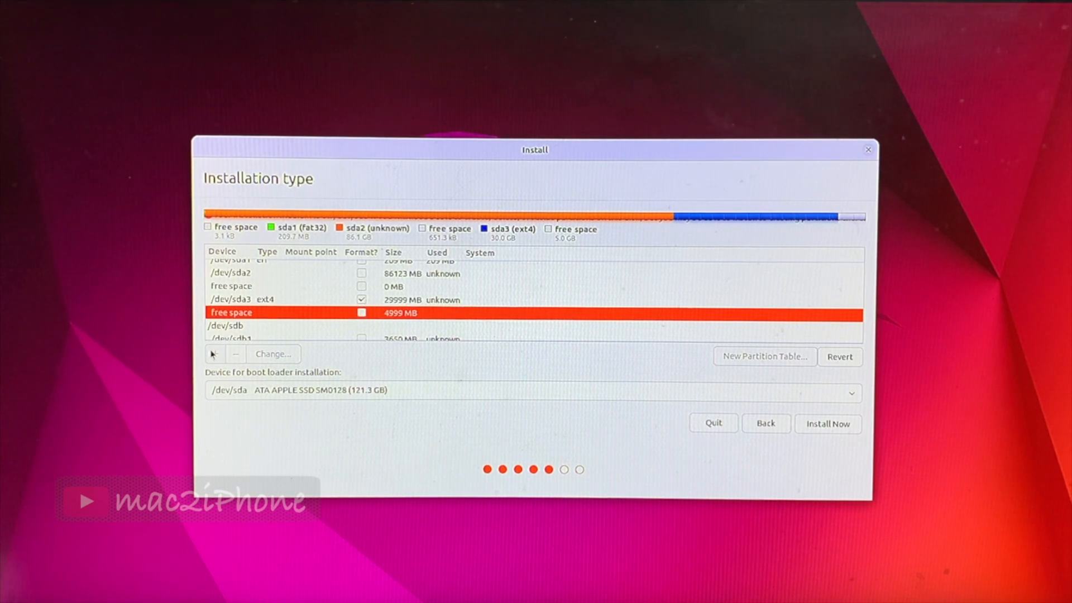
pyautogui.click(214, 354)
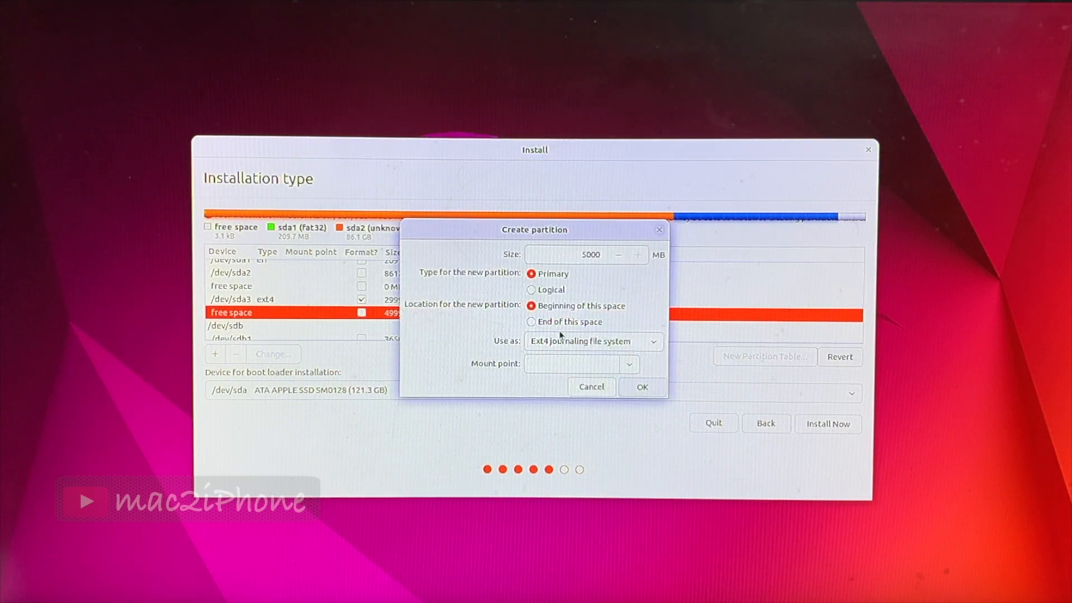
pyautogui.click(592, 341)
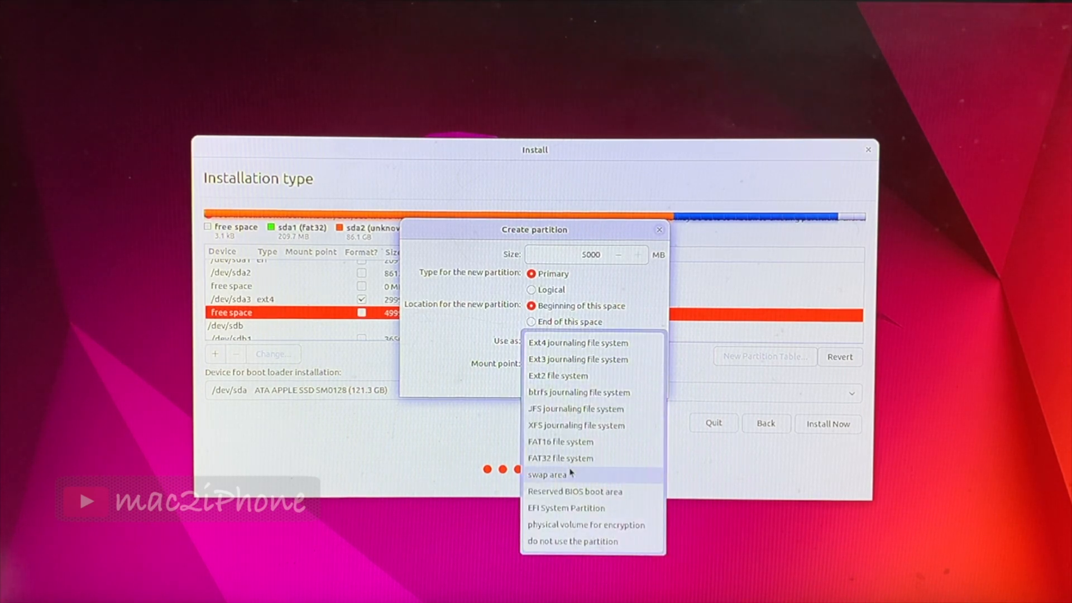
pyautogui.click(548, 474)
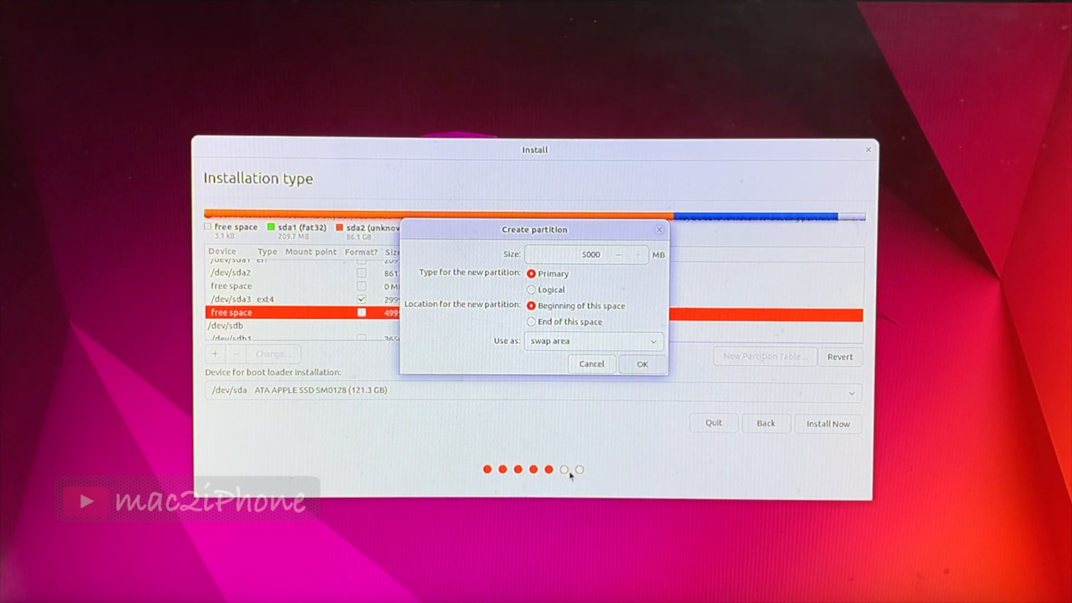
pyautogui.click(642, 363)
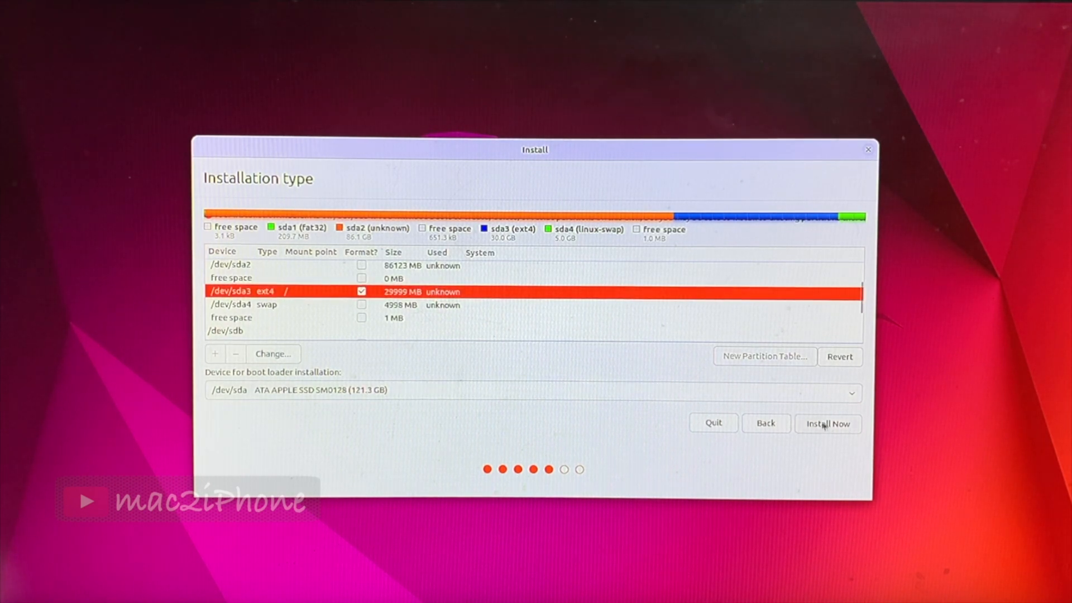
# Write the partition changes to disk and set the location to Kolkata
pyautogui.click(828, 424)
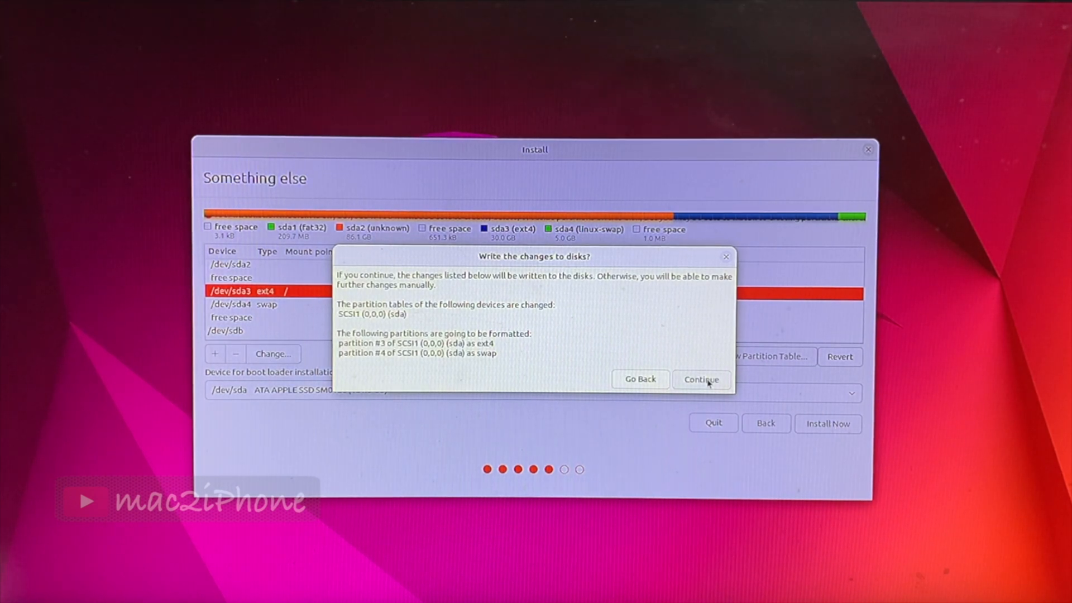
pyautogui.click(701, 378)
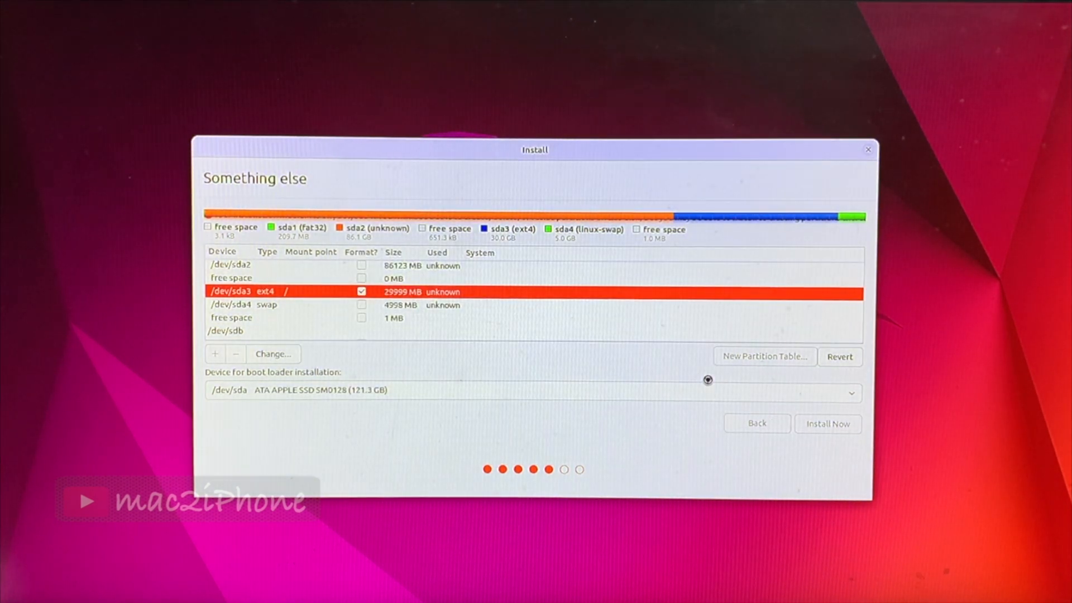
pyautogui.click(828, 424)
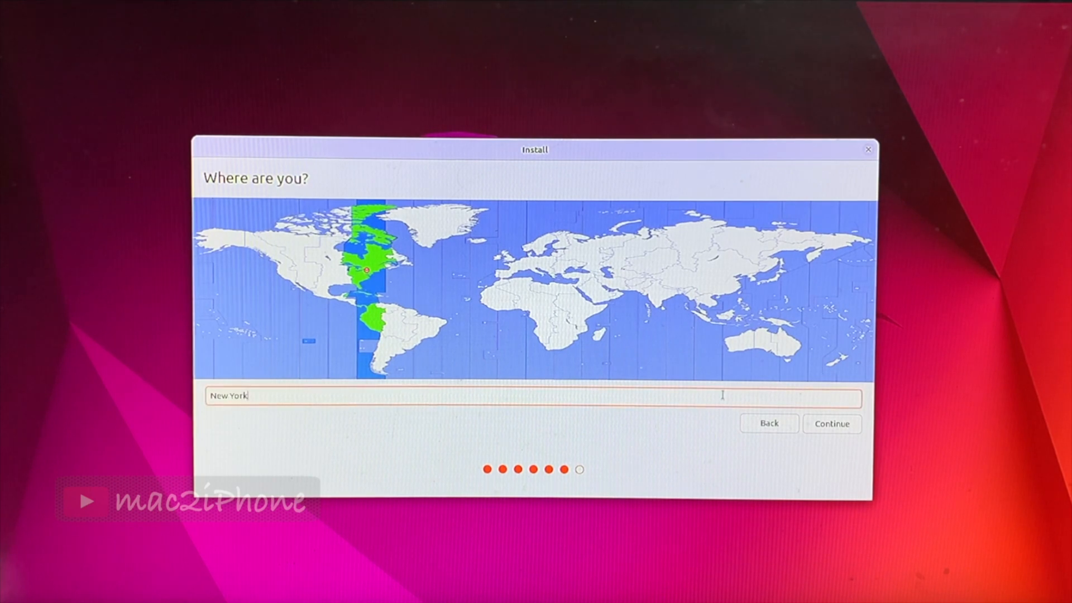
pyautogui.write('Kolkata')
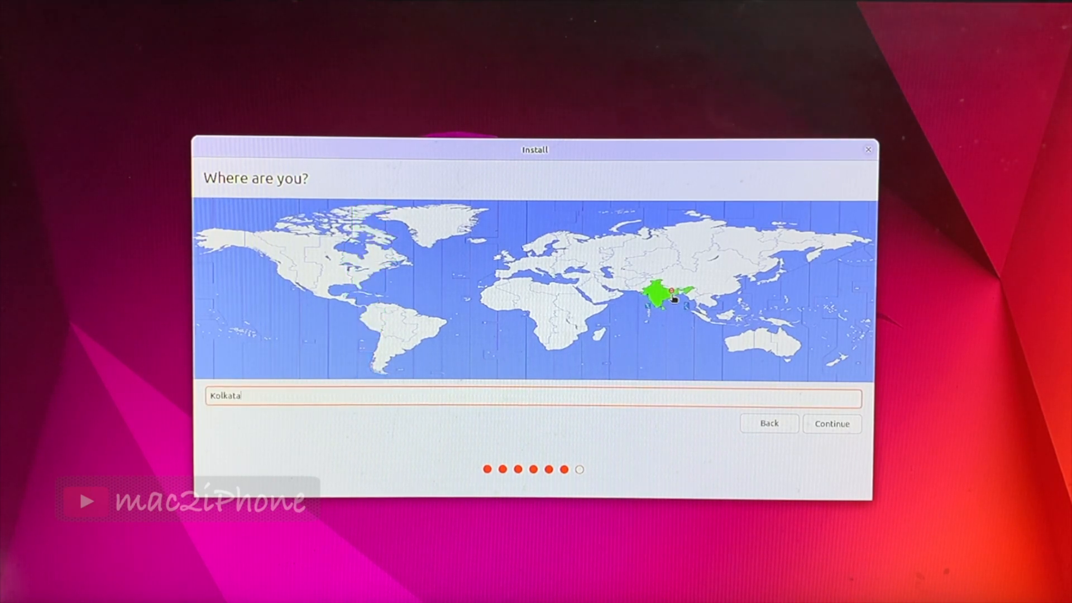
pyautogui.moveTo(694, 346)
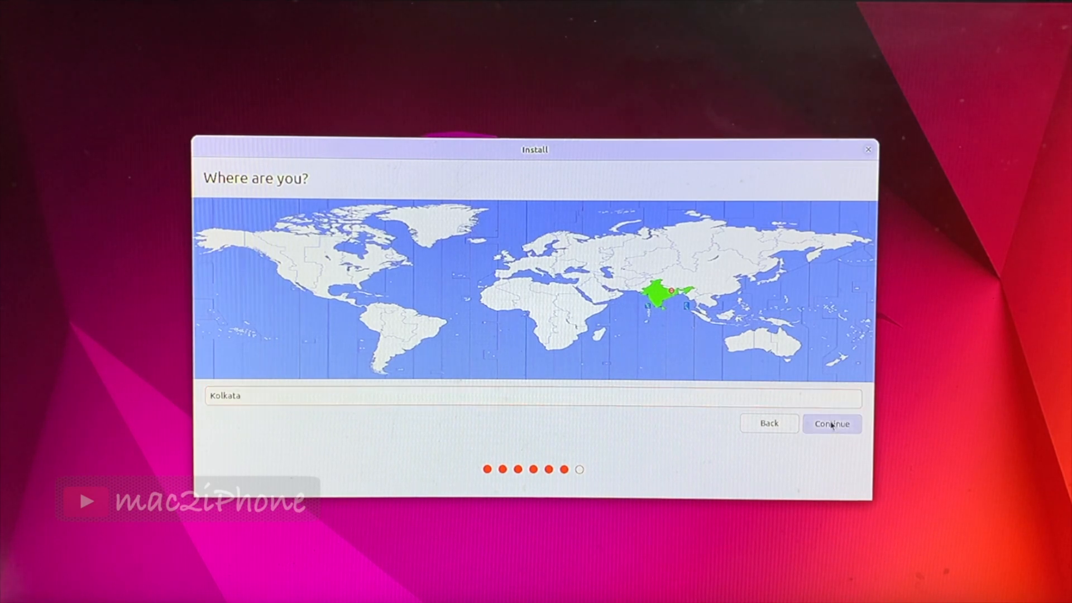
pyautogui.click(832, 424)
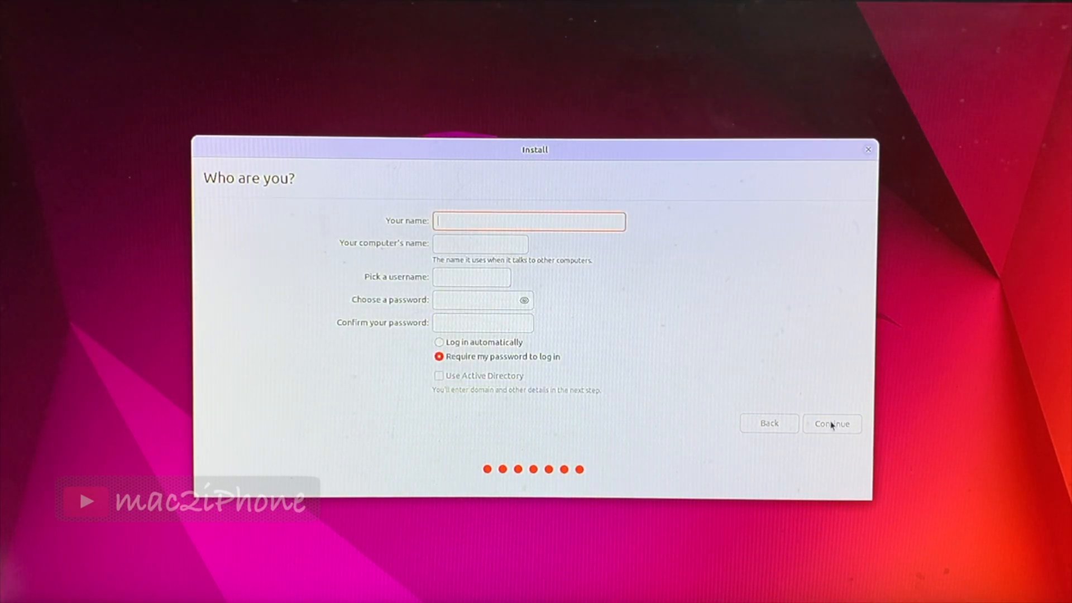
# Create account 'mac2iphone' with a password and let the installation complete
pyautogui.write('mac2iphone')
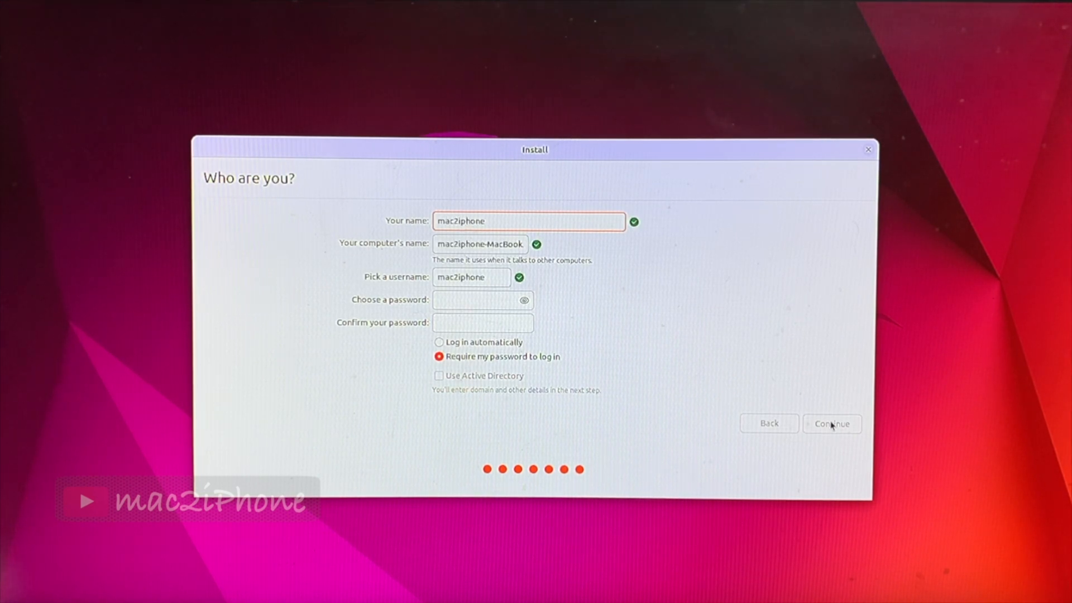
pyautogui.write('••••')
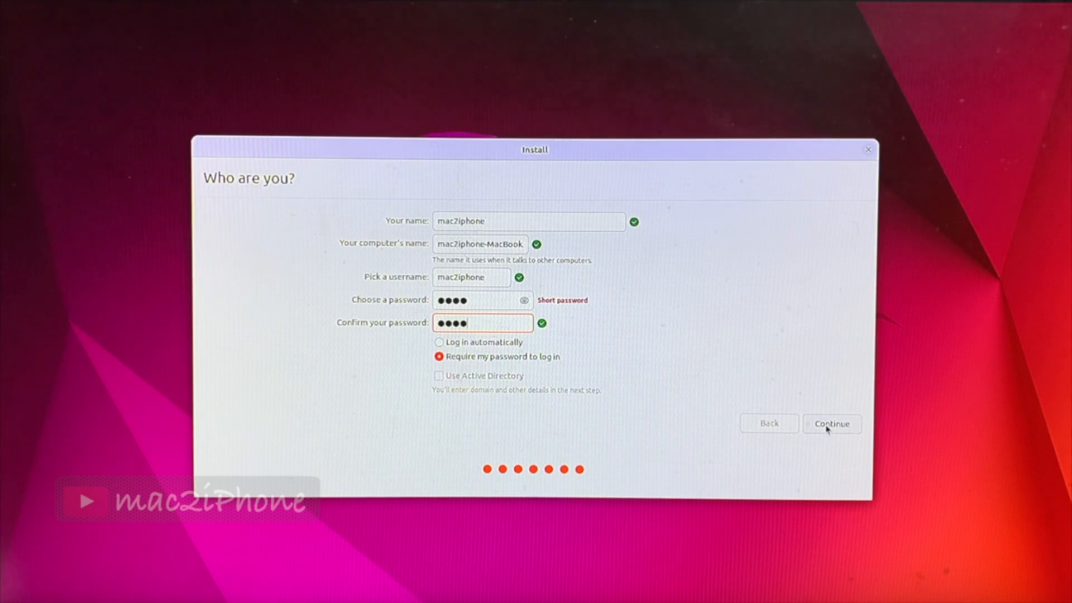
pyautogui.click(832, 423)
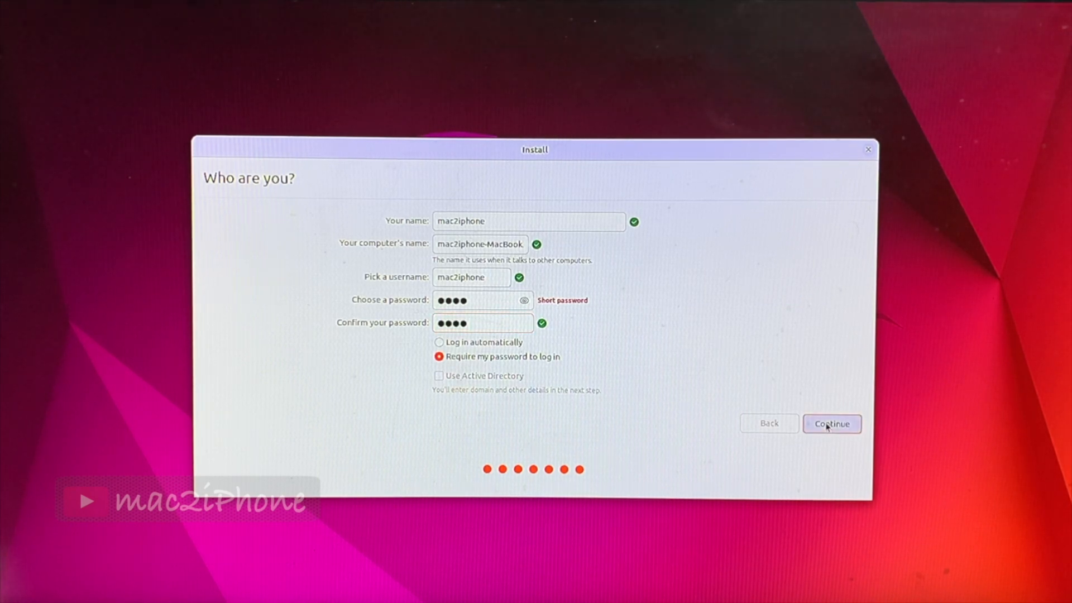
pyautogui.click(831, 424)
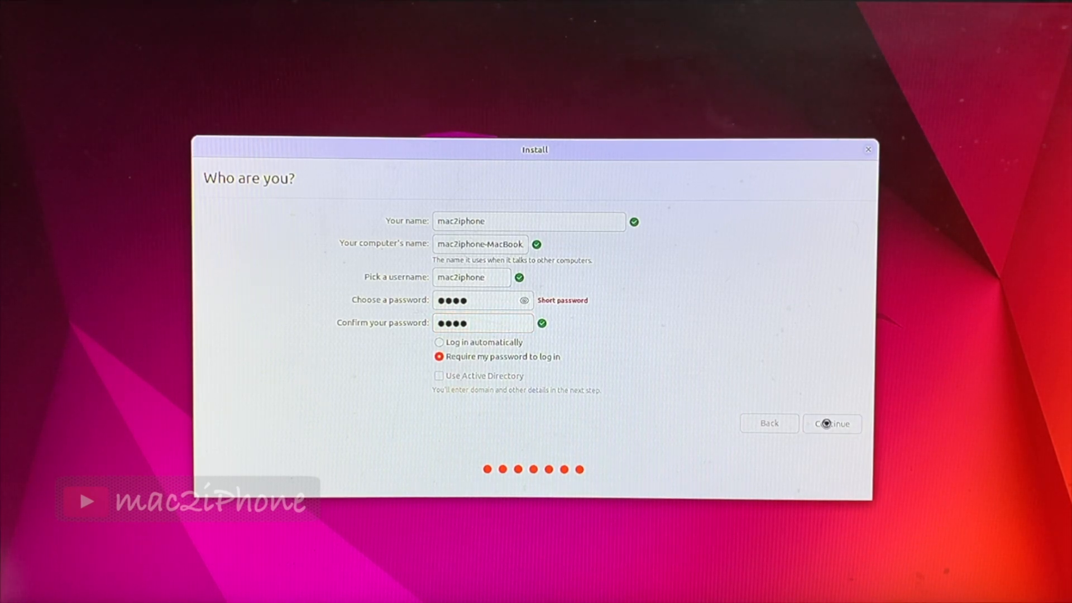
pyautogui.click(832, 423)
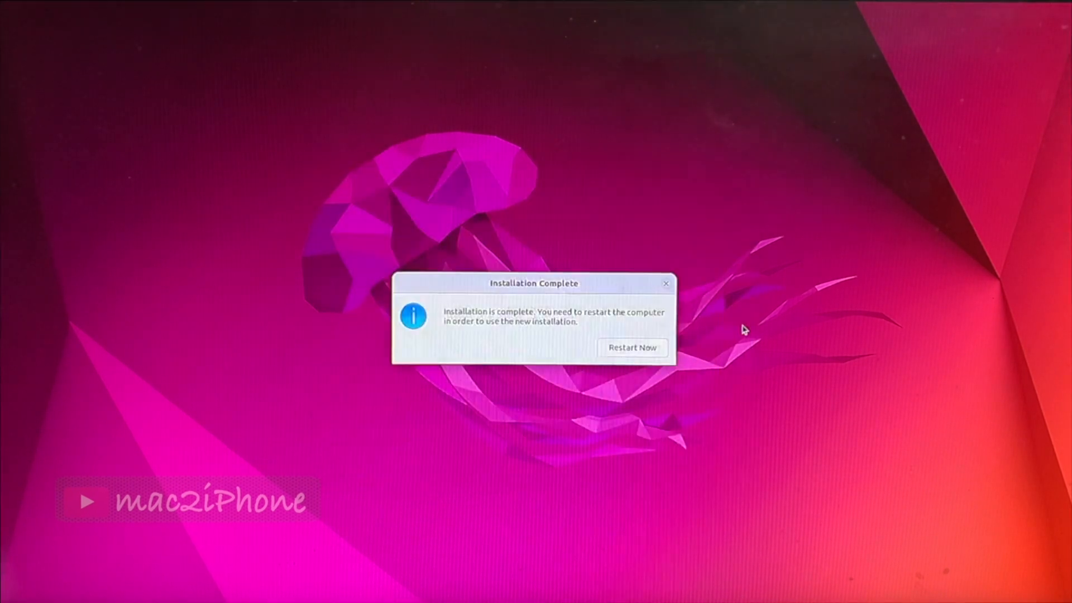
pyautogui.moveTo(629, 342)
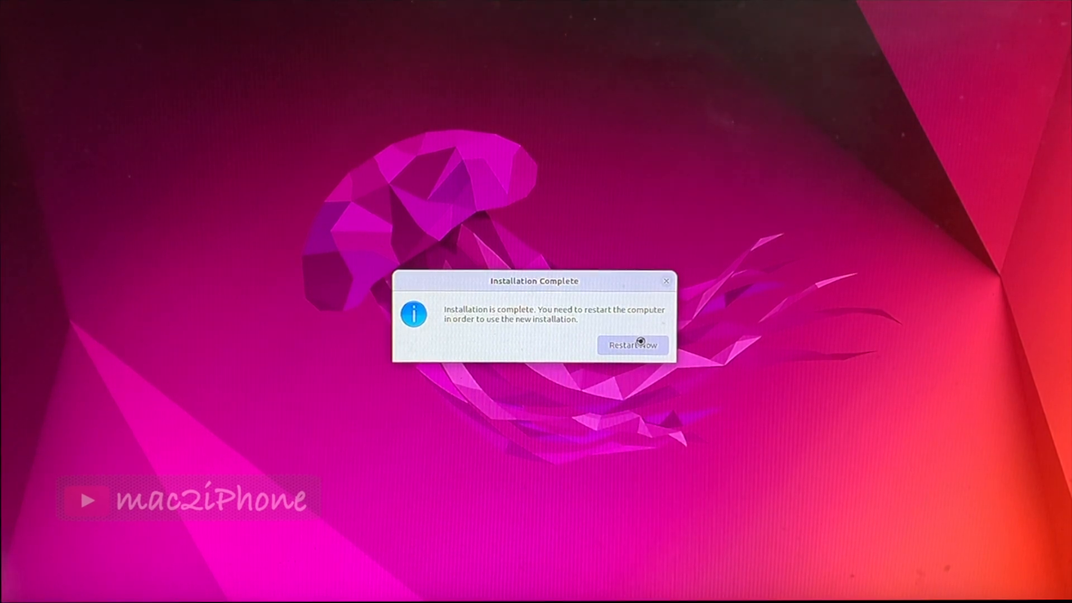
# Restart and boot into the new Ubuntu after removing the installation medium
pyautogui.click(631, 344)
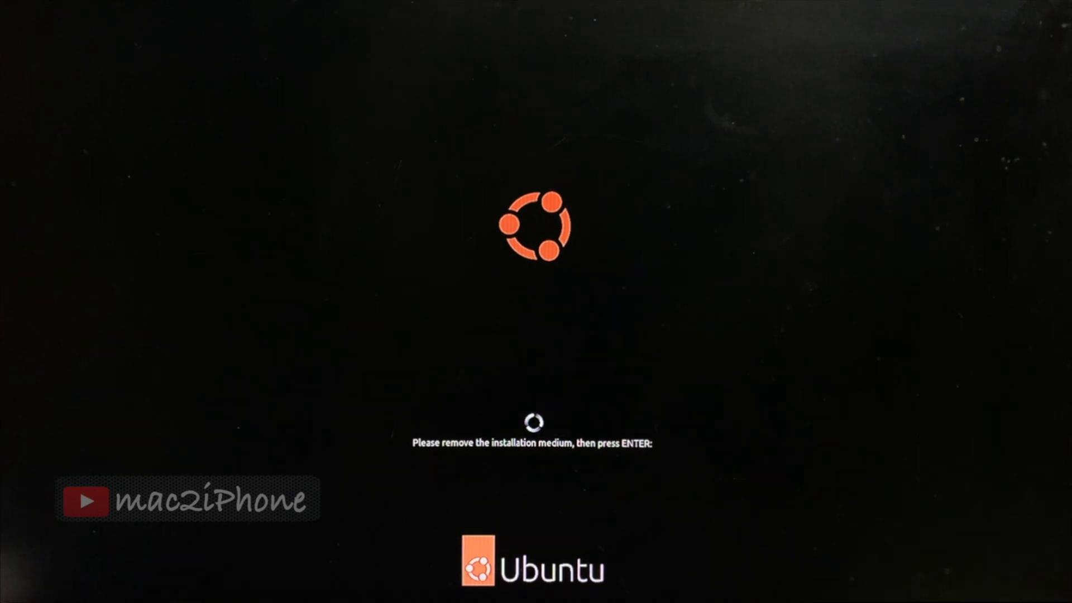
pyautogui.press('enter')
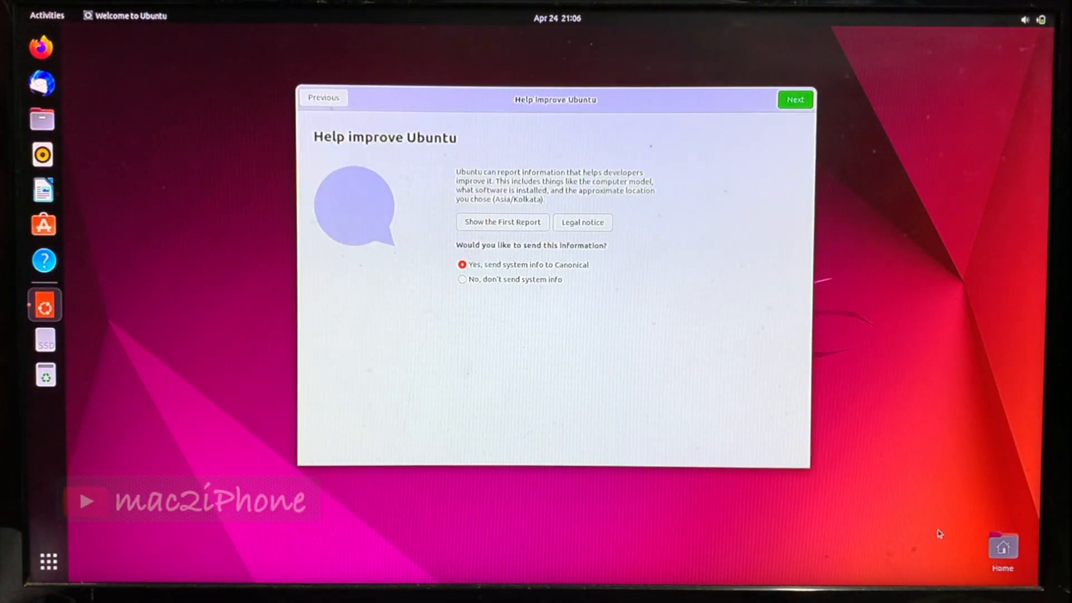
# Join the first Wi-Fi network and view About, showing Ubuntu 22.04 LTS on MacBook Air
pyautogui.click(795, 100)
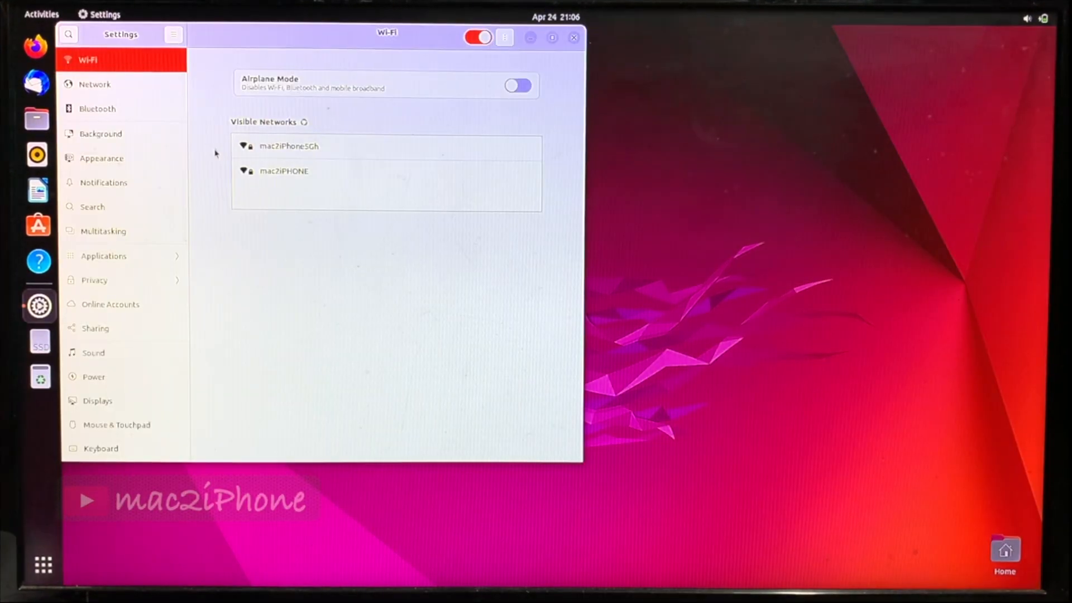
pyautogui.click(289, 146)
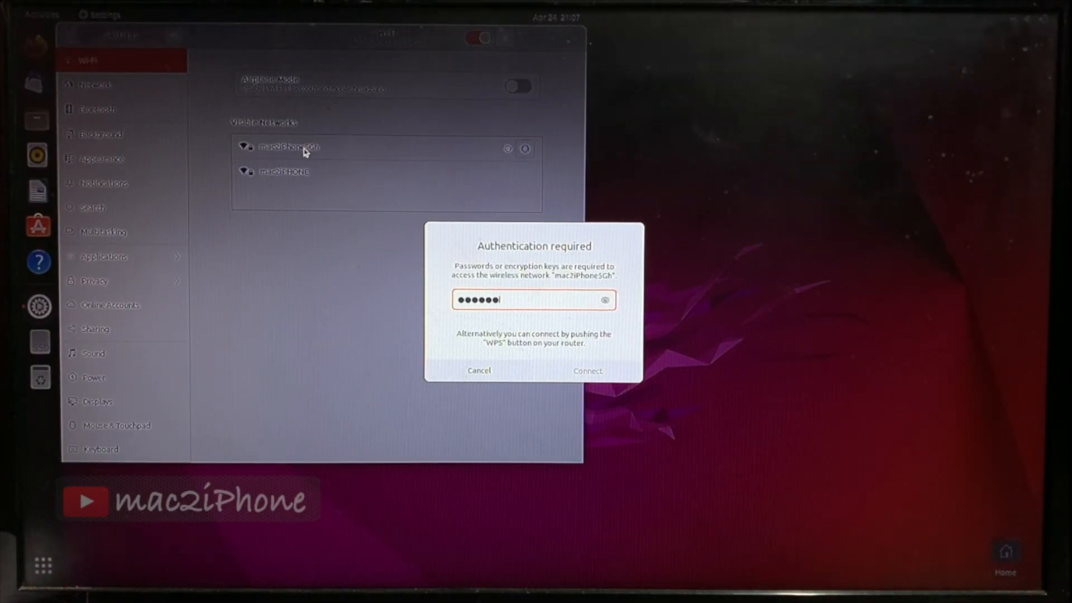
pyautogui.click(587, 371)
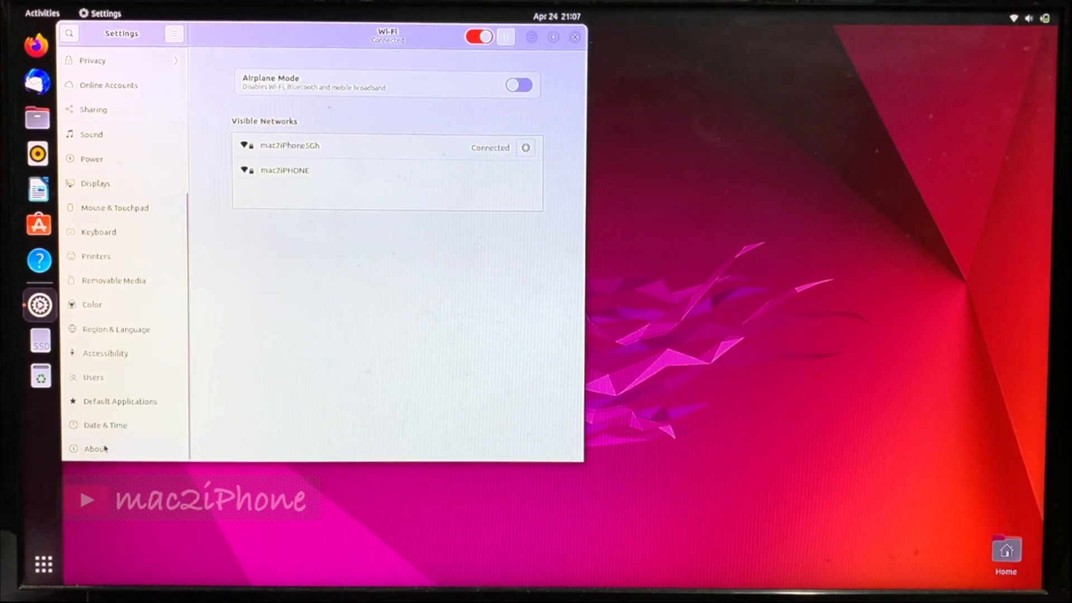
pyautogui.click(95, 448)
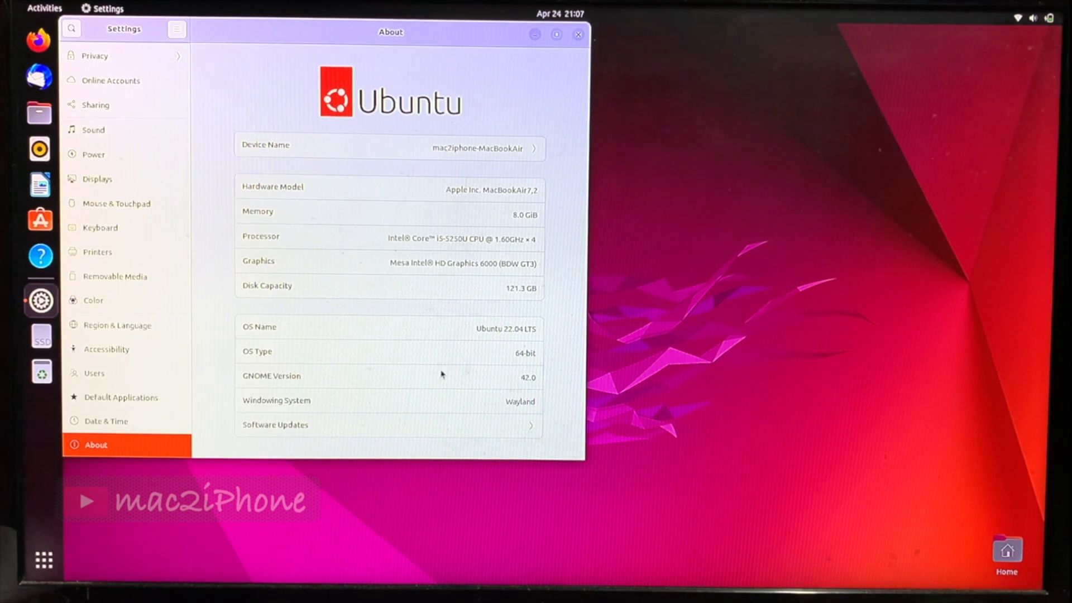
pyautogui.click(1036, 18)
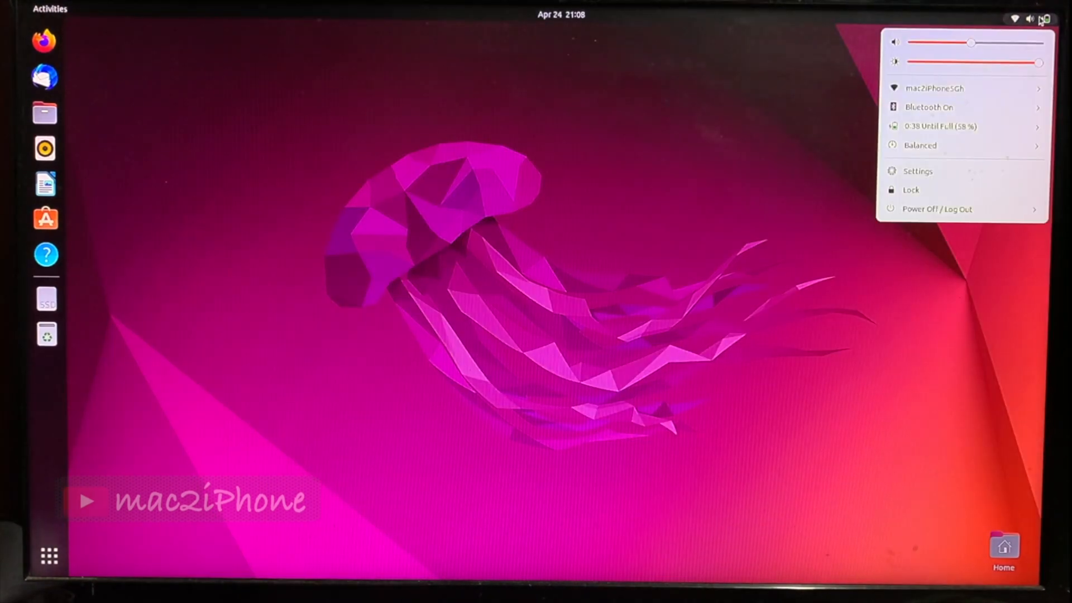
# Restart from Ubuntu and boot into macOS from Macintosh HD
pyautogui.click(937, 209)
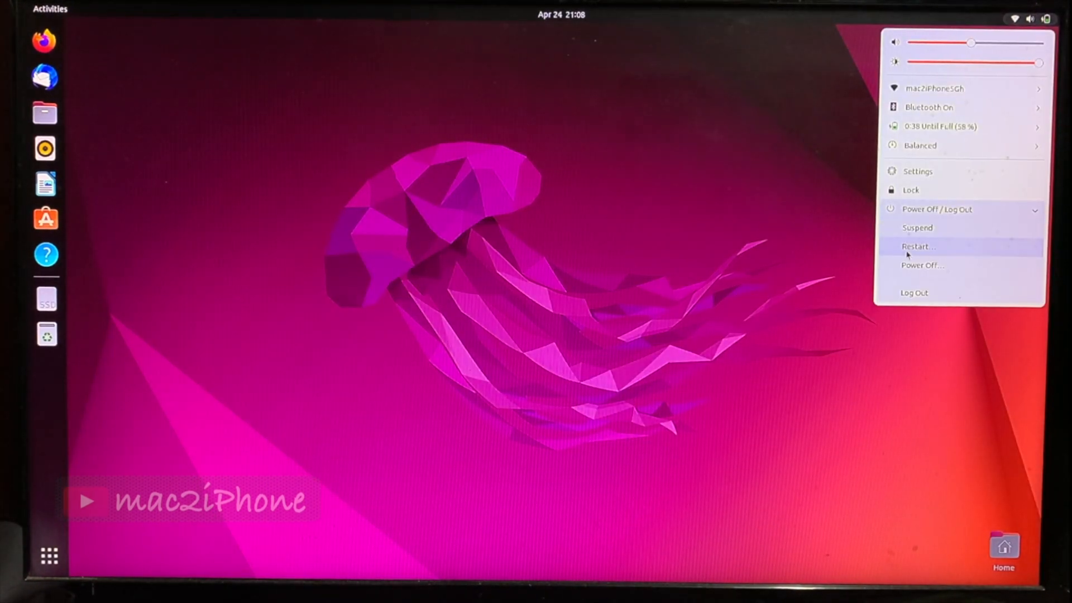
pyautogui.click(917, 247)
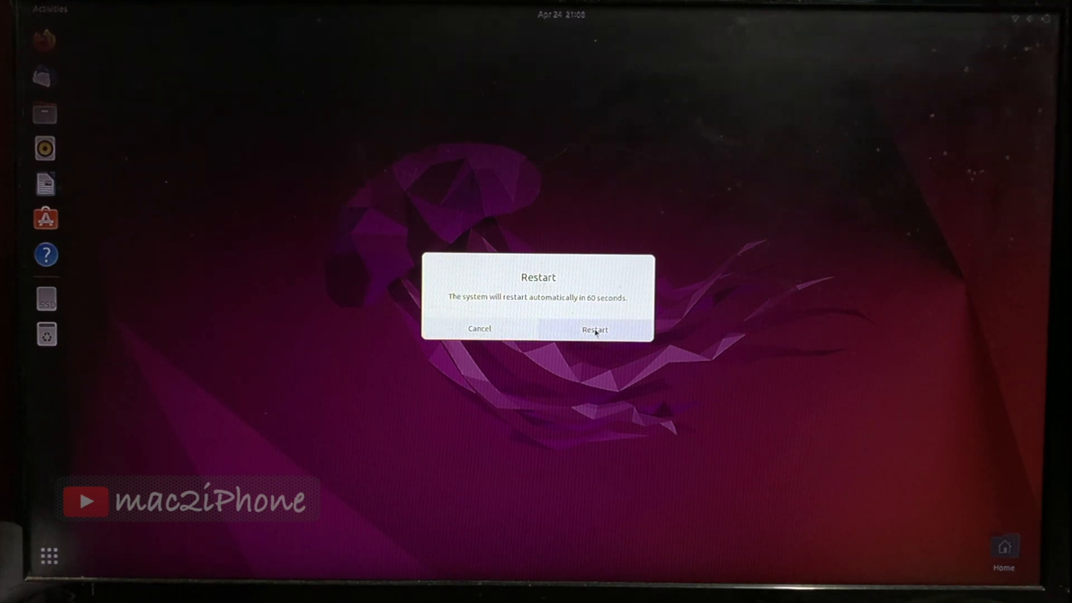
pyautogui.click(593, 329)
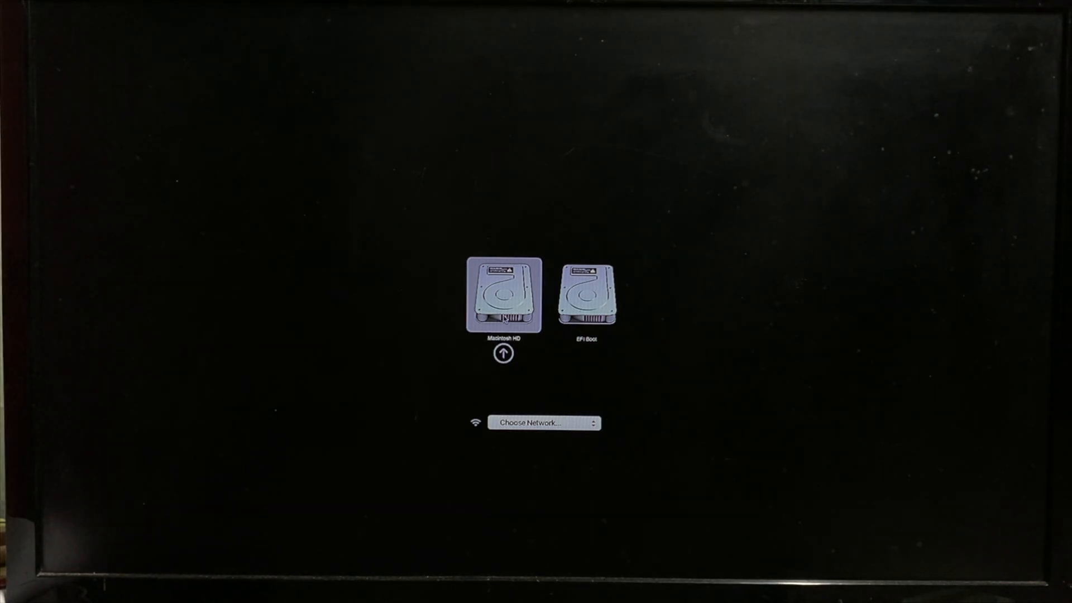
pyautogui.click(503, 297)
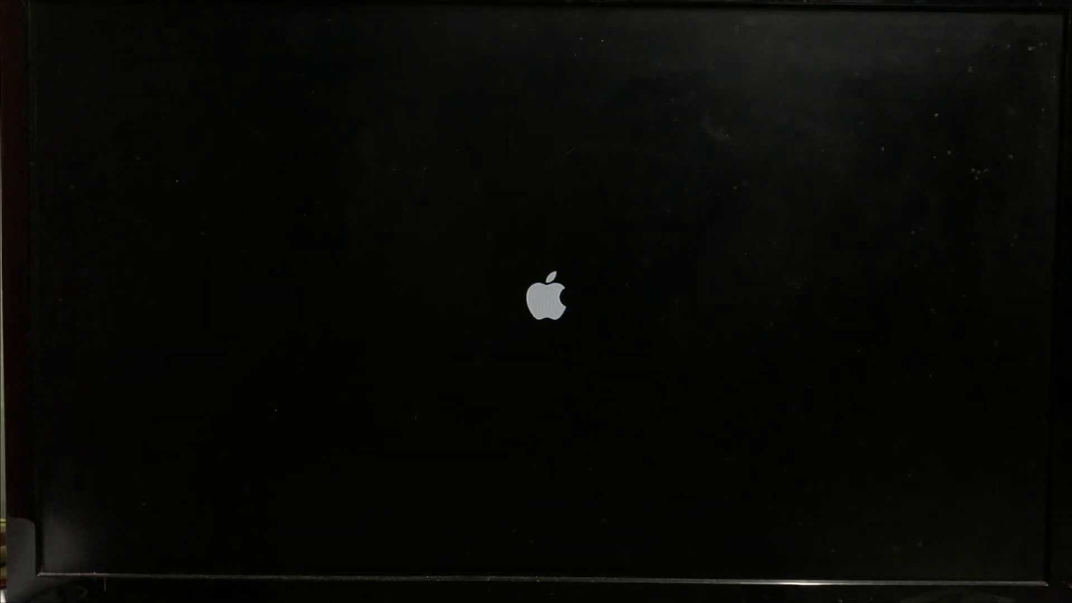